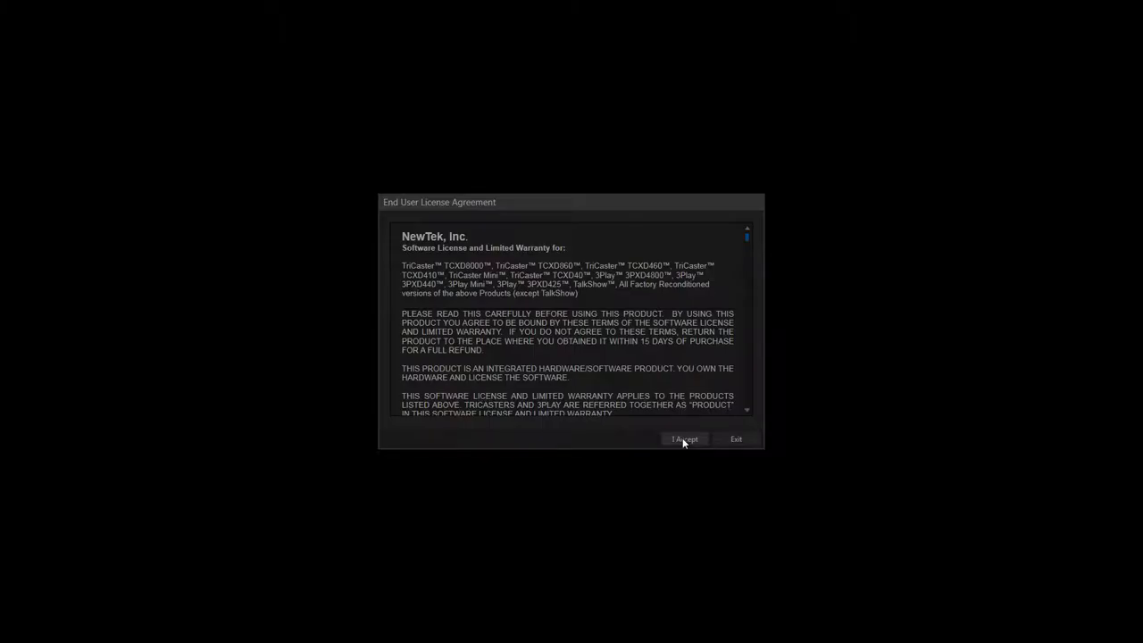
# Accept the license, dismiss the watermark and unrecognized-software warnings, and bring up Administrator Mode's shutdown options.
pyautogui.click(686, 440)
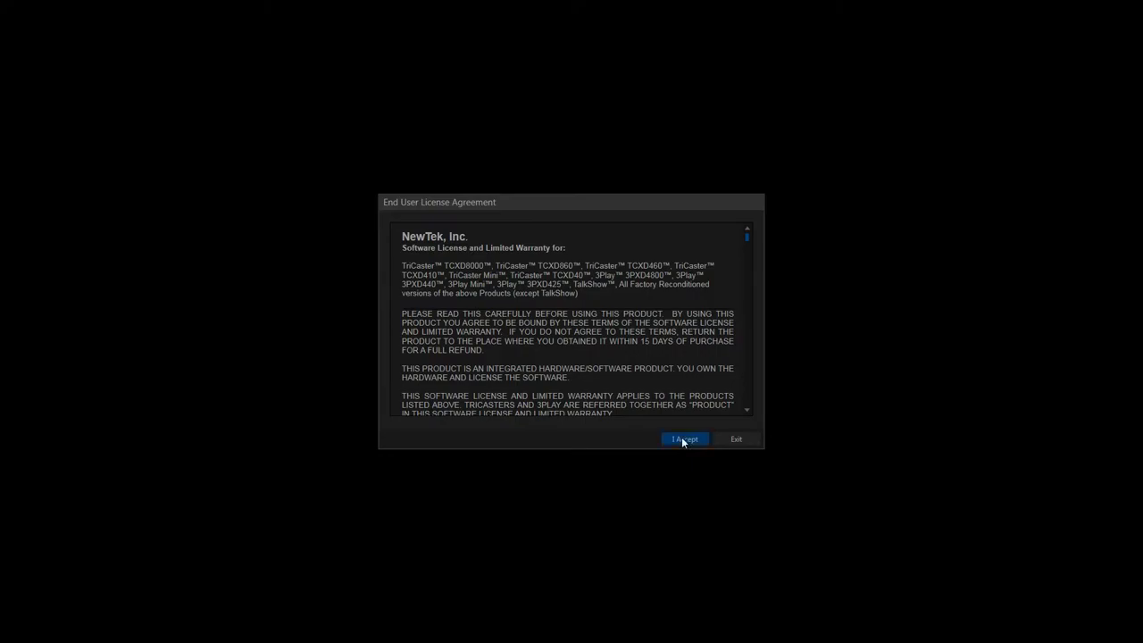
pyautogui.click(686, 439)
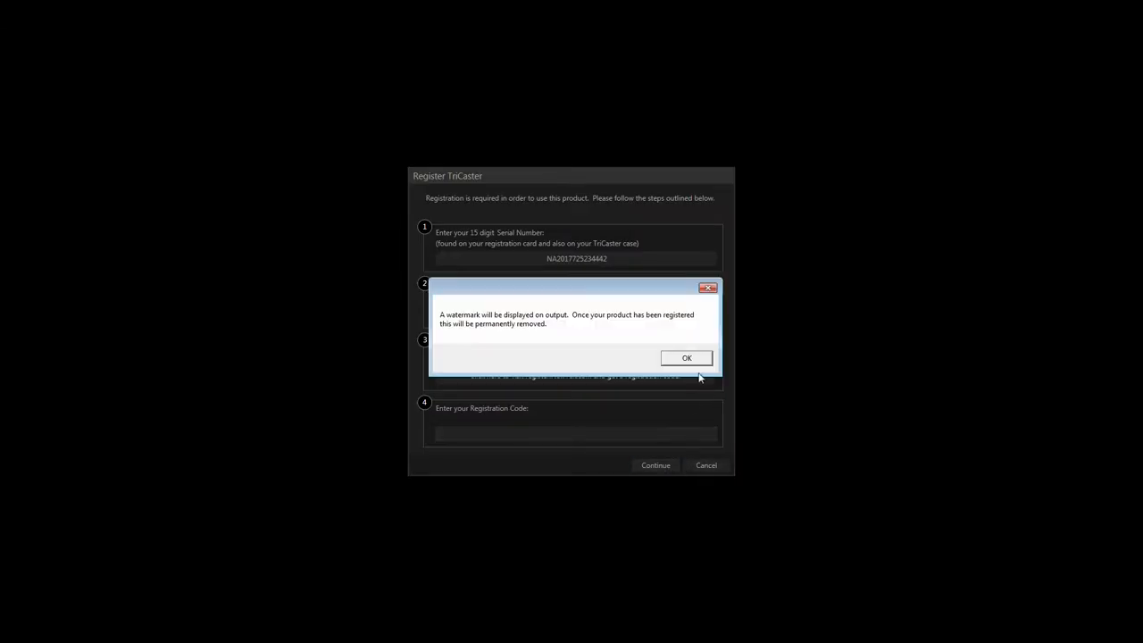
pyautogui.click(686, 357)
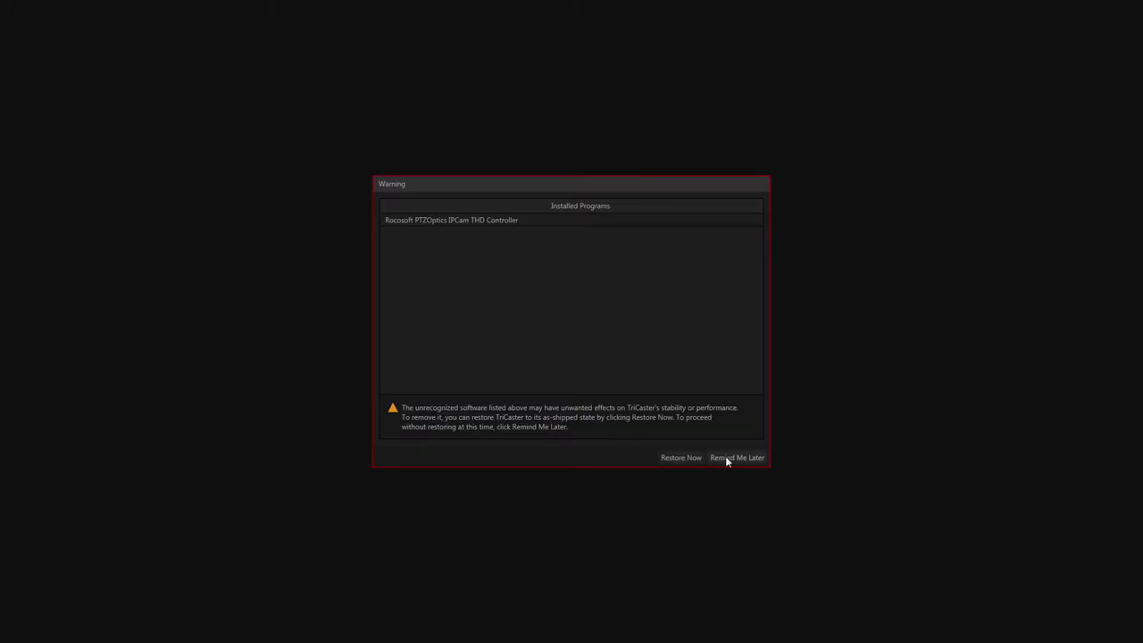
pyautogui.click(736, 457)
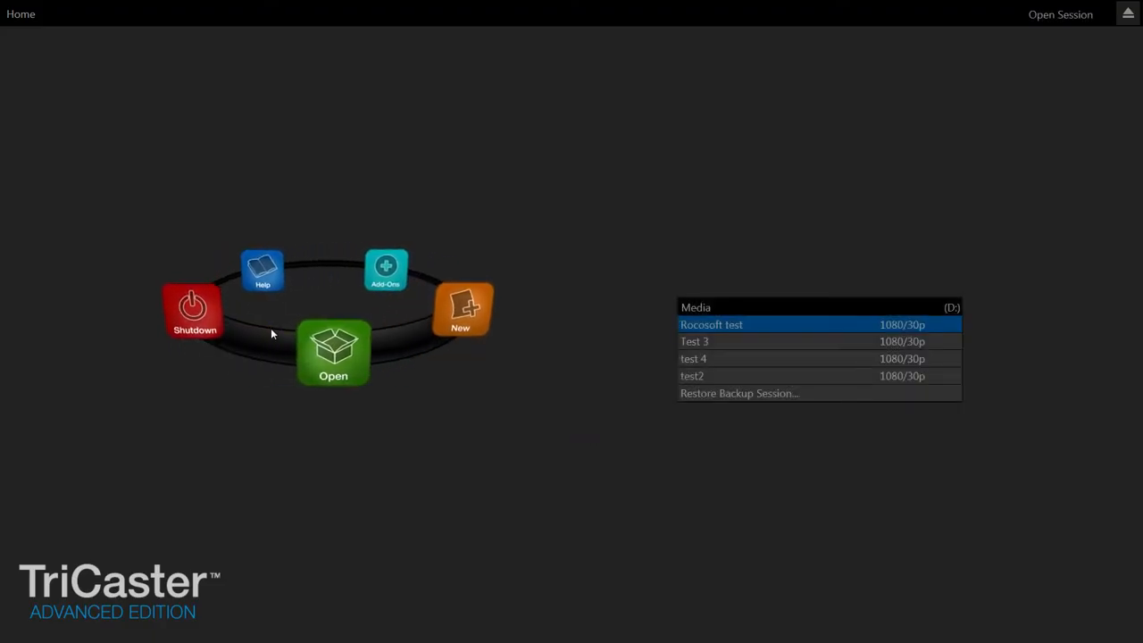
pyautogui.click(192, 311)
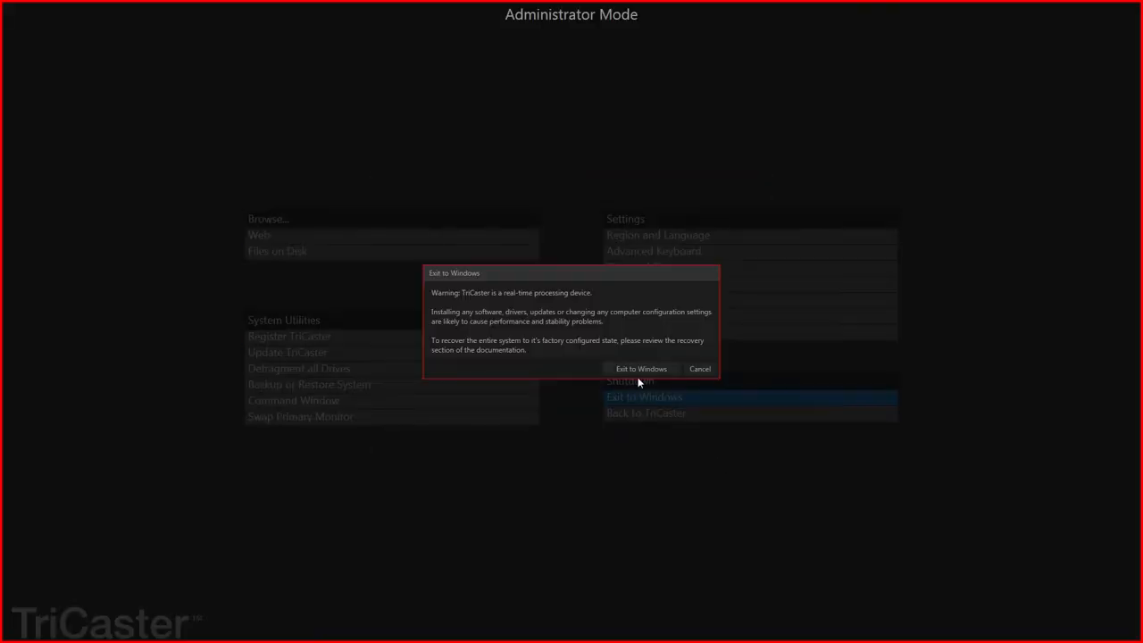
# Confirm exiting TriCaster to Windows and search the Start menu for 'device' to launch Device Manager.
pyautogui.click(640, 368)
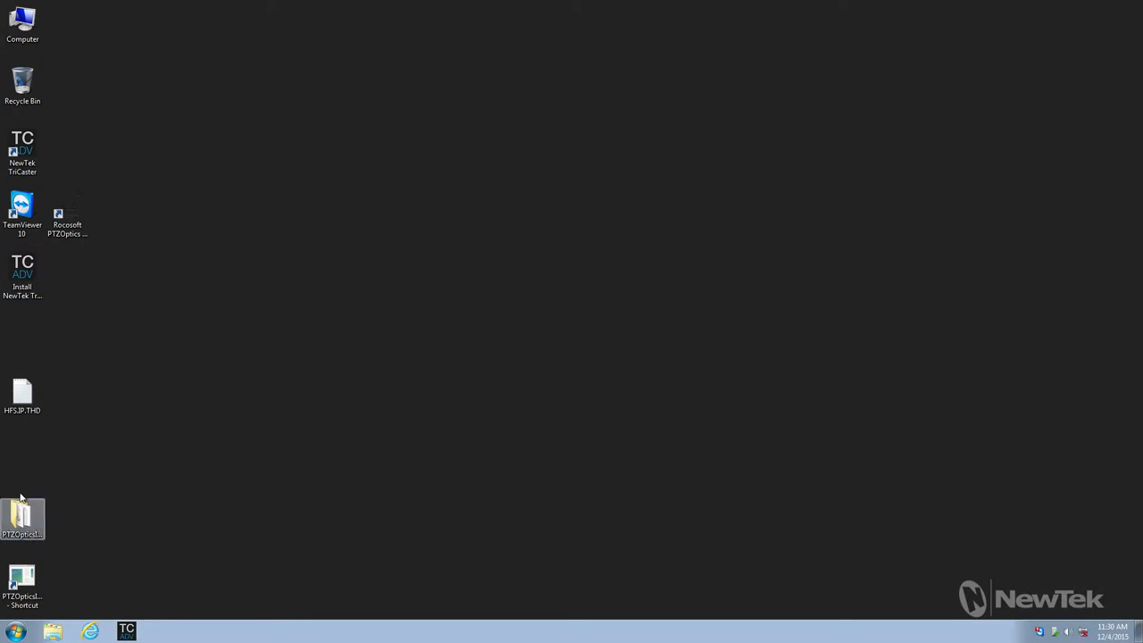
pyautogui.click(14, 632)
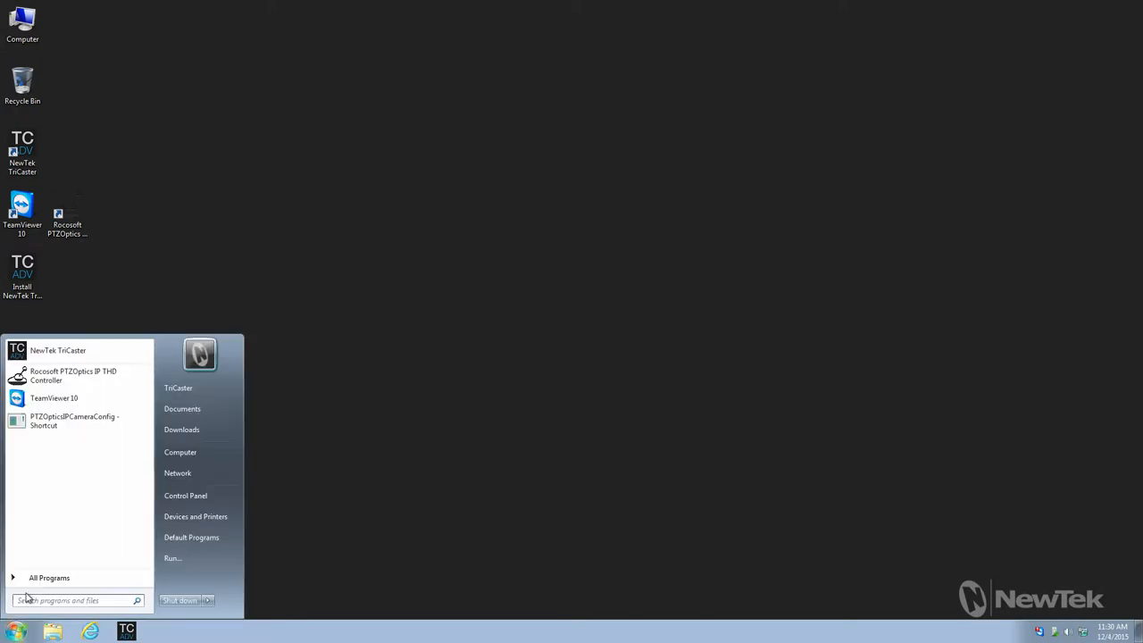
pyautogui.write('device')
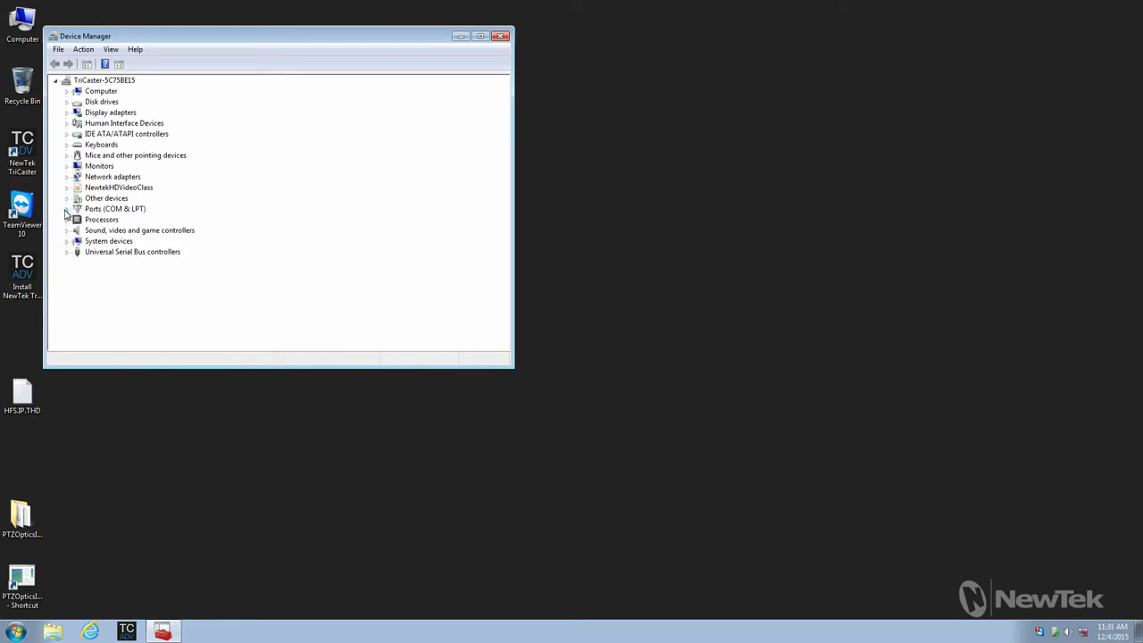
# Bring up the USB Serial Port's properties from the Ports category in Device Manager.
pyautogui.click(68, 207)
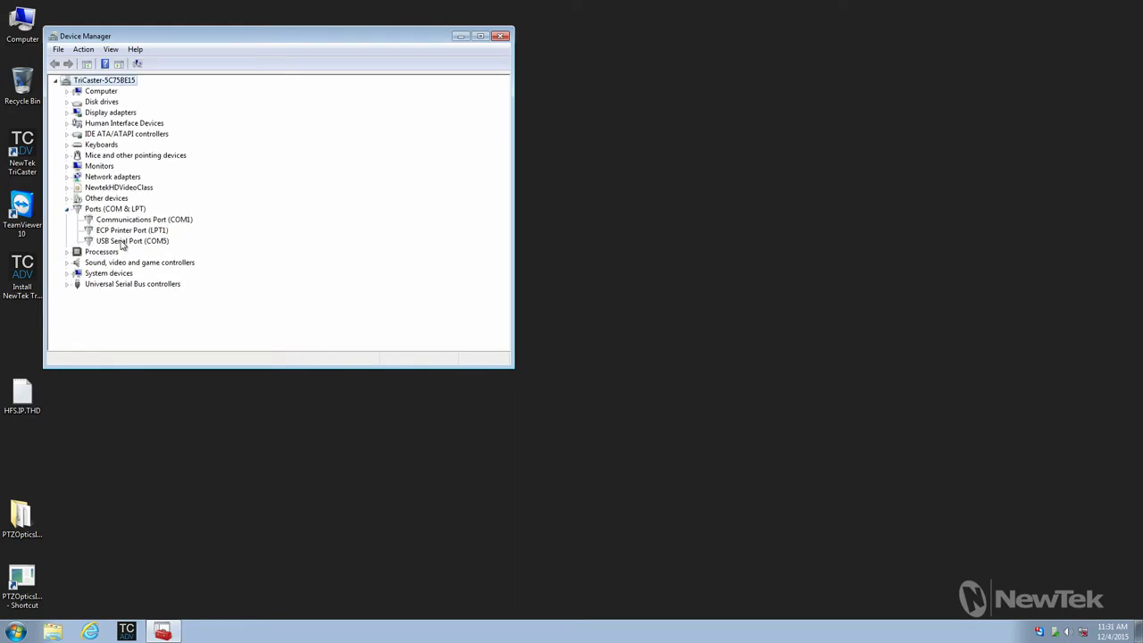
pyautogui.click(133, 241)
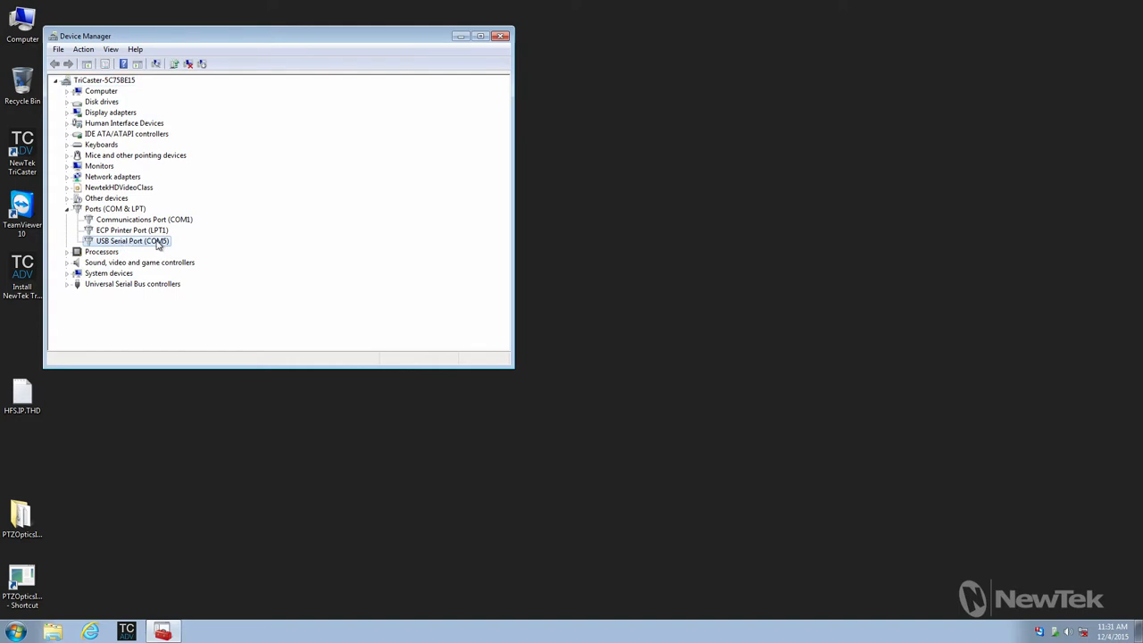
pyautogui.rightClick(132, 242)
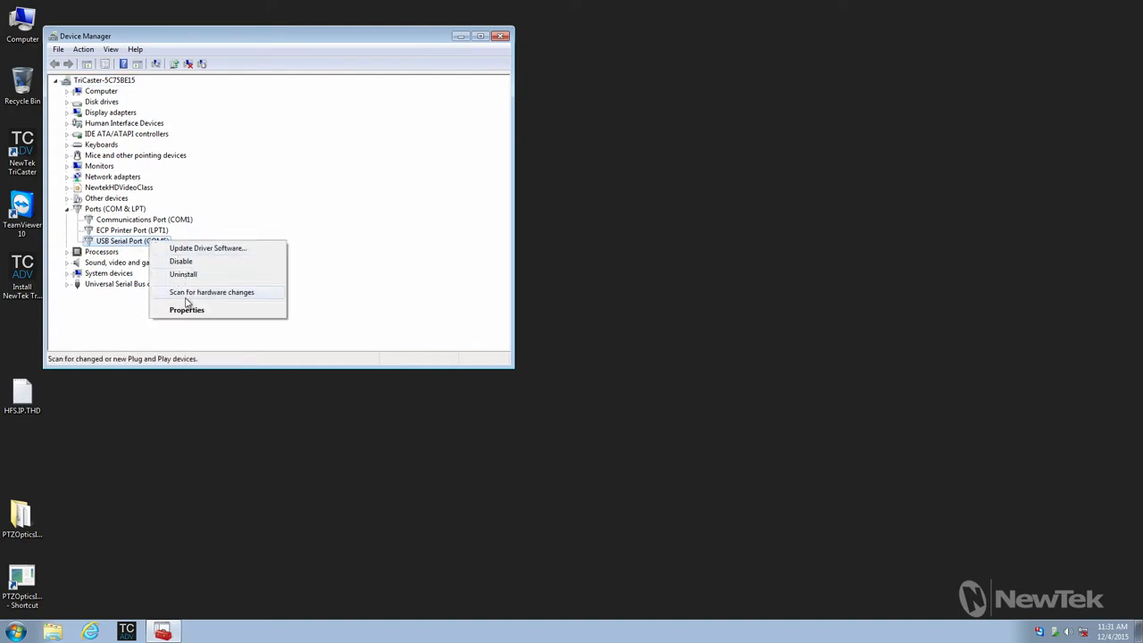
pyautogui.click(186, 311)
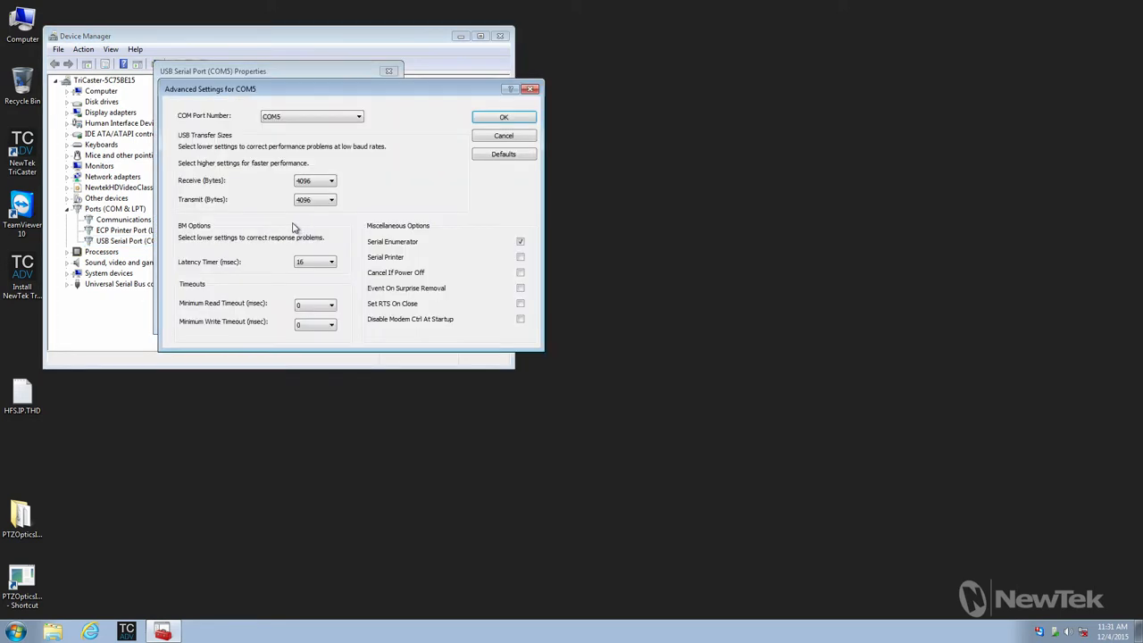
# Assign COM2 as the port number in Advanced settings, confirm, and close Device Manager.
pyautogui.click(358, 116)
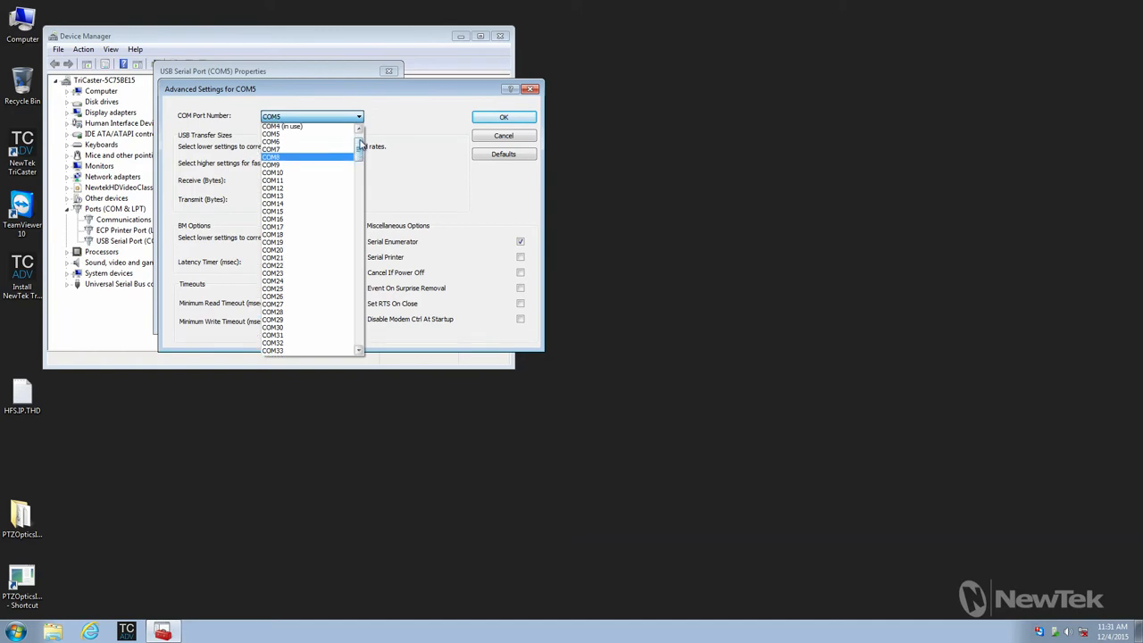
pyautogui.click(272, 132)
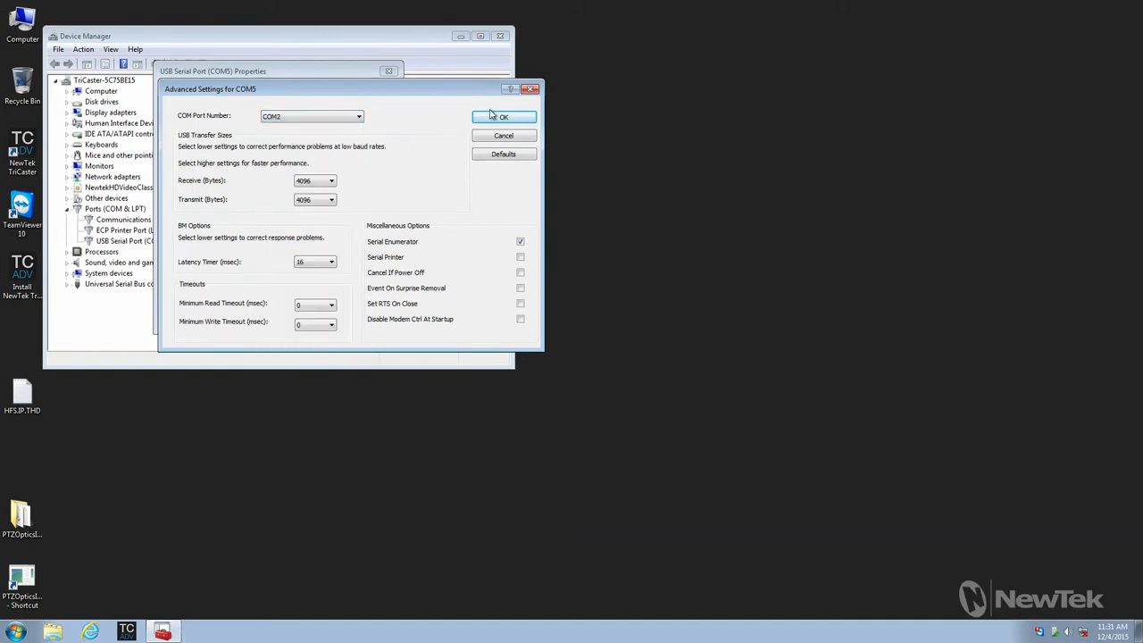
pyautogui.click(504, 116)
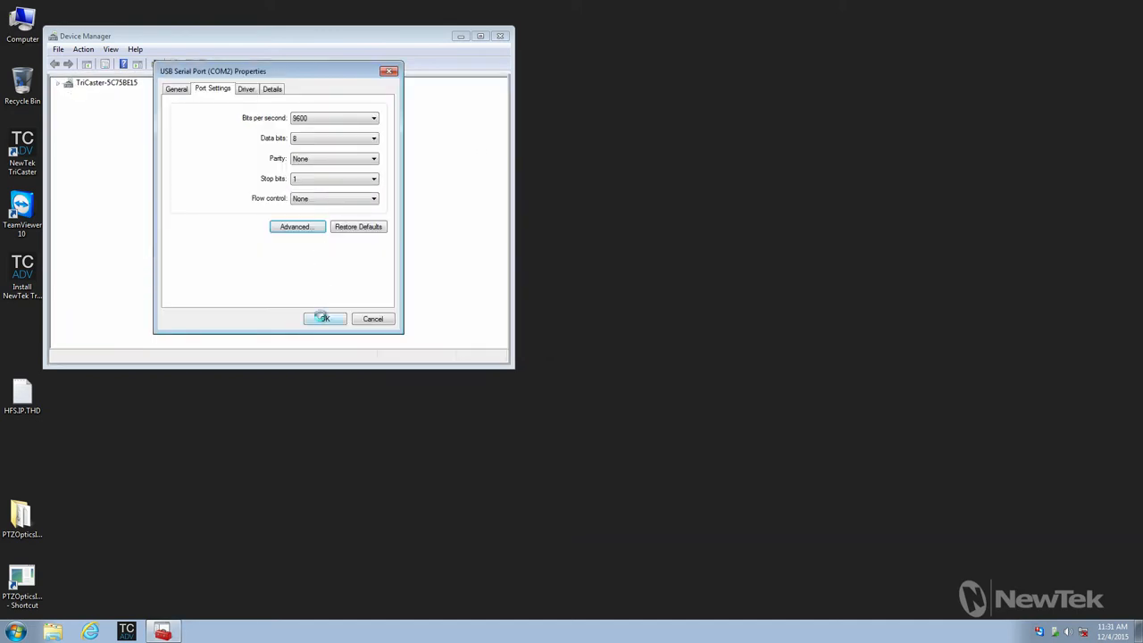
pyautogui.click(326, 318)
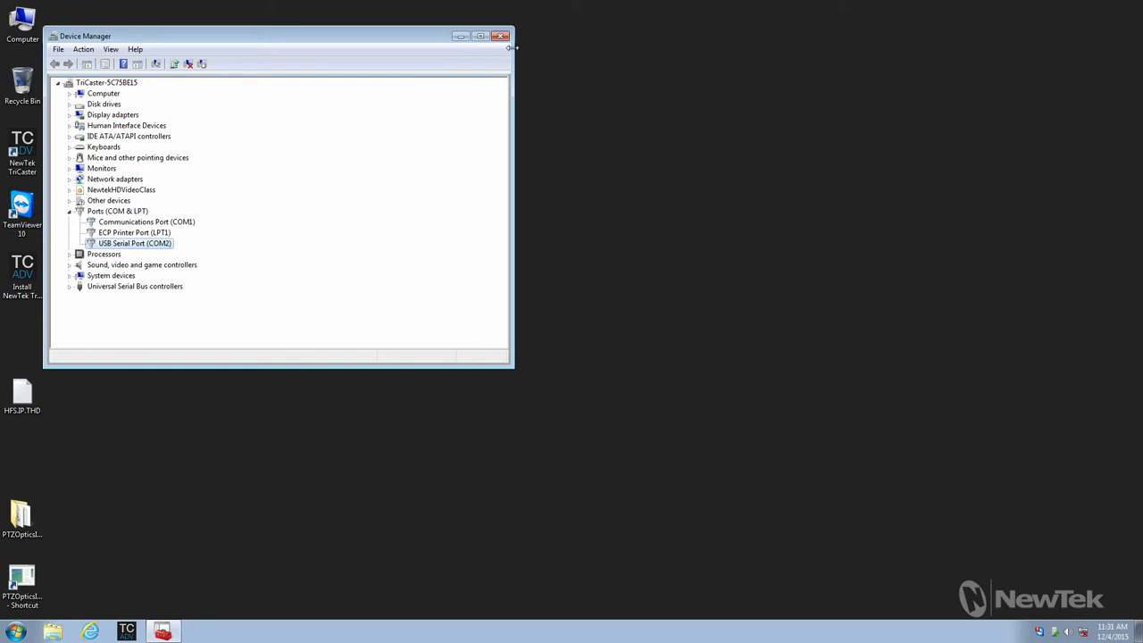
pyautogui.click(500, 36)
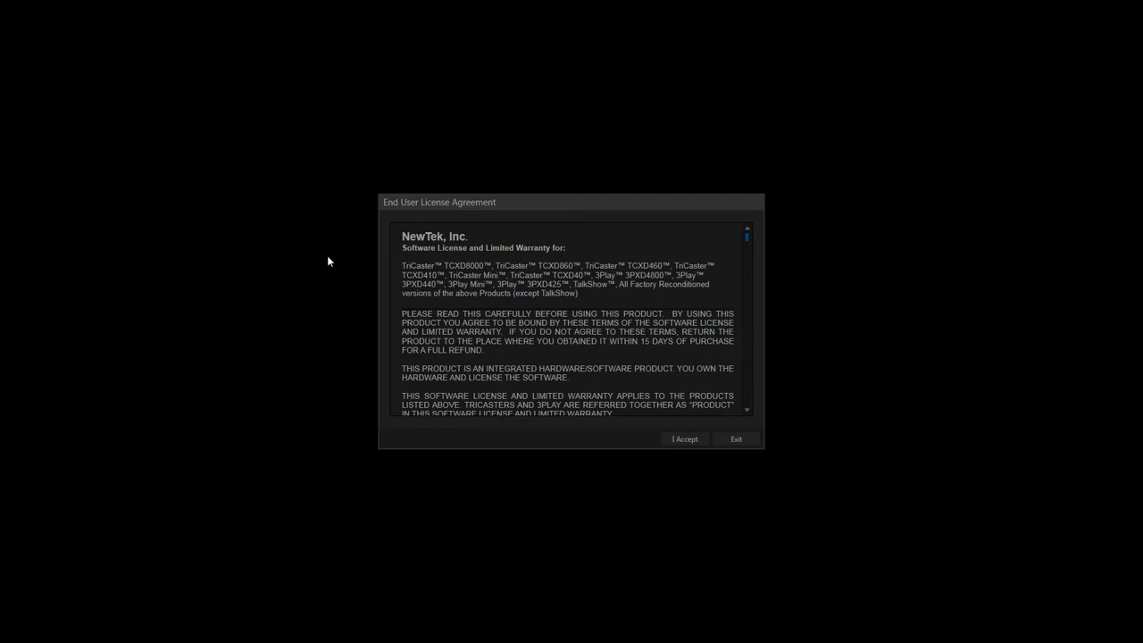
# Accept the license, skip registration and begin a new session from the Home screen.
pyautogui.click(687, 439)
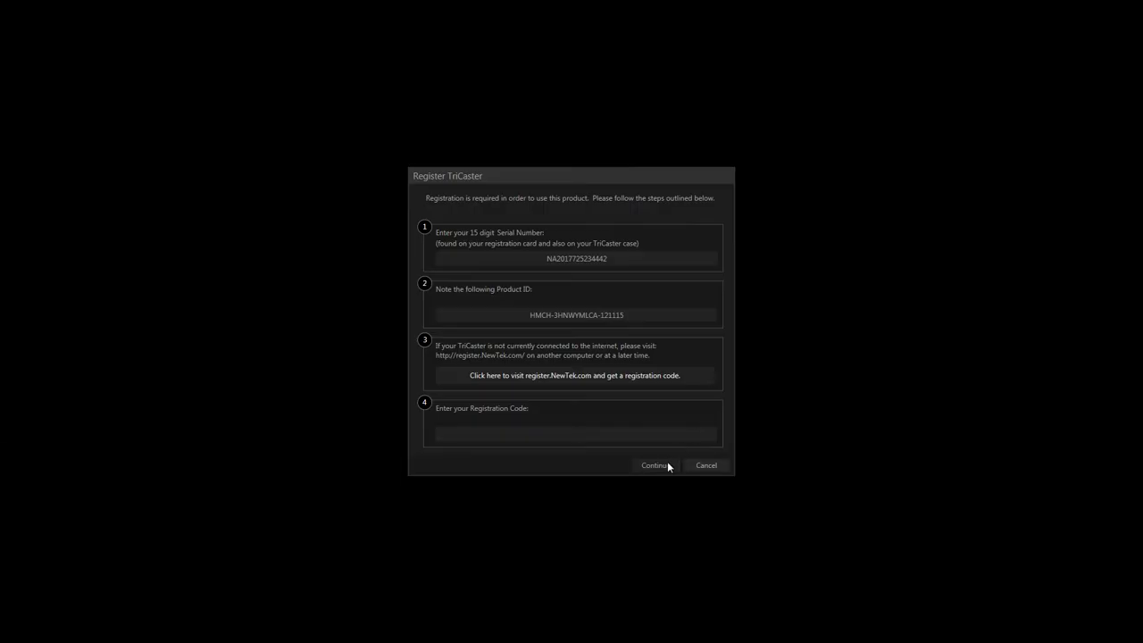
pyautogui.click(655, 465)
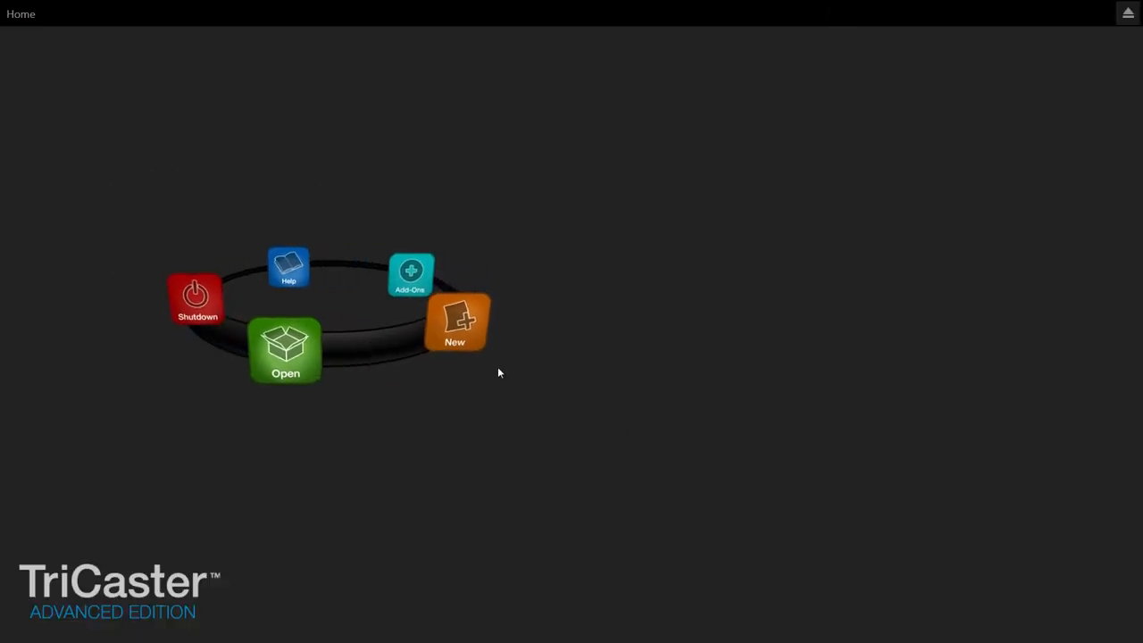
pyautogui.click(453, 322)
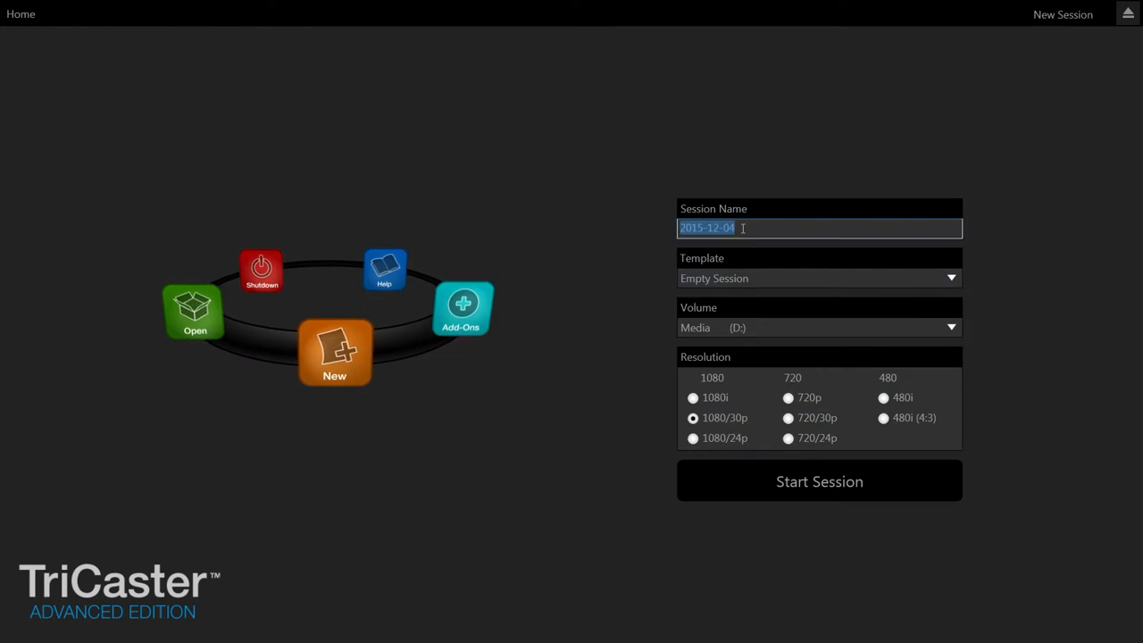
# Name the session 'Test 05' with the Empty Session template at 1080/30p and start it.
pyautogui.write('Test 05')
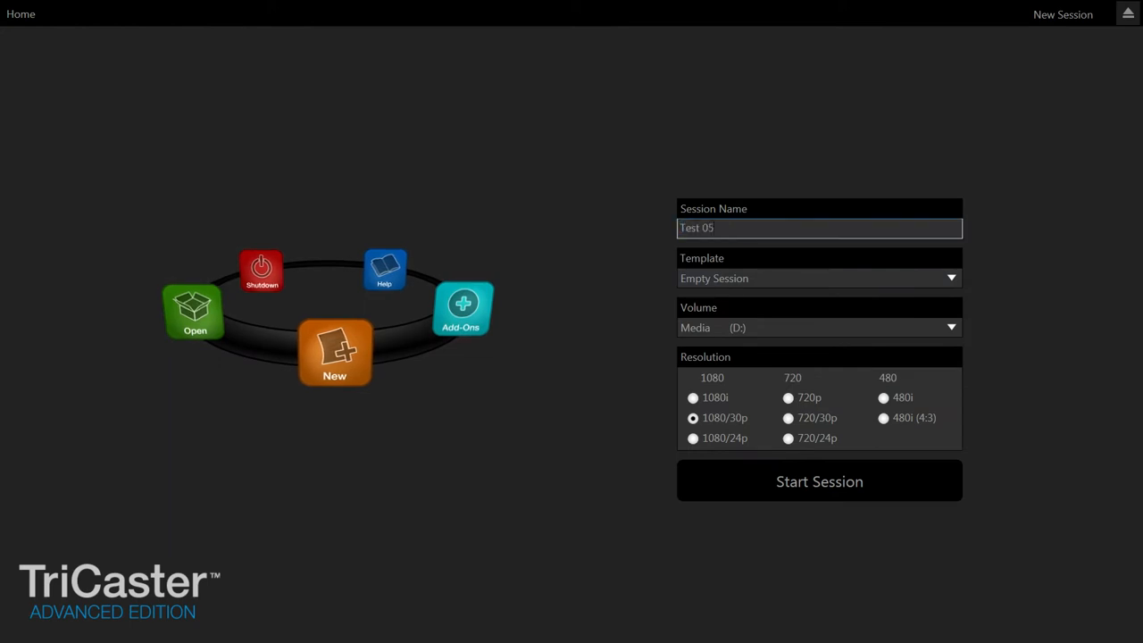
pyautogui.click(818, 229)
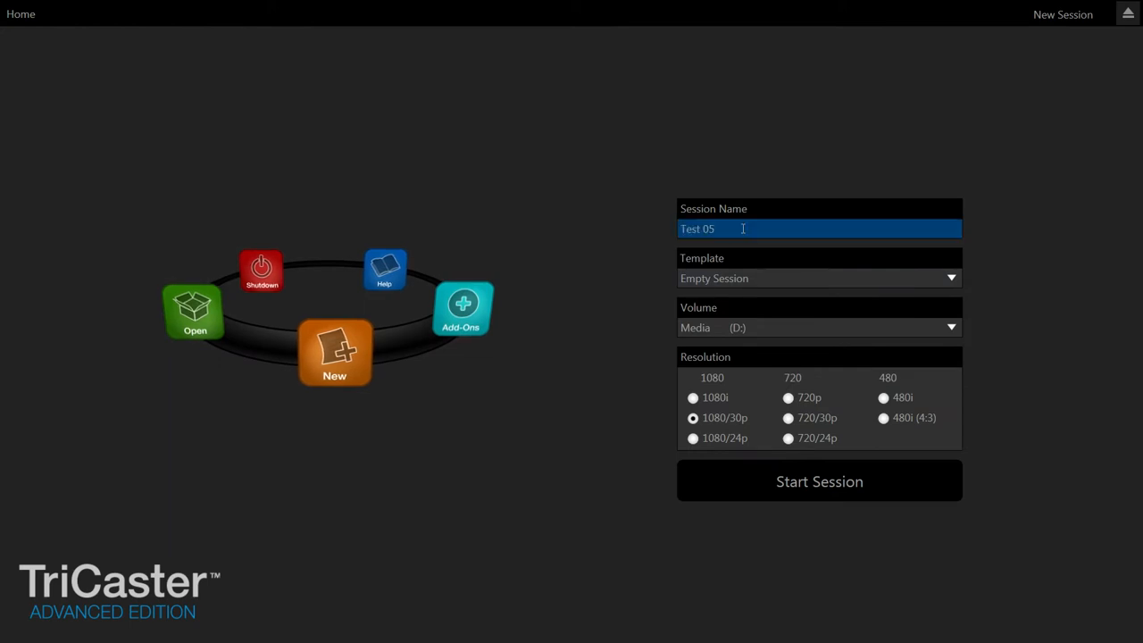
pyautogui.moveTo(760, 221)
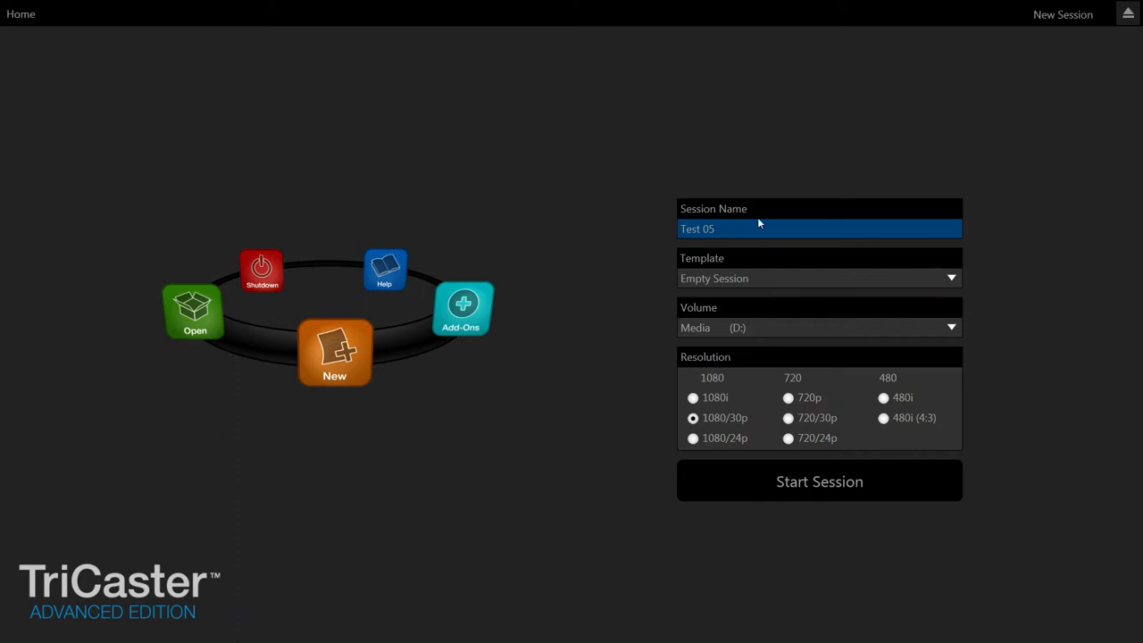
pyautogui.click(788, 438)
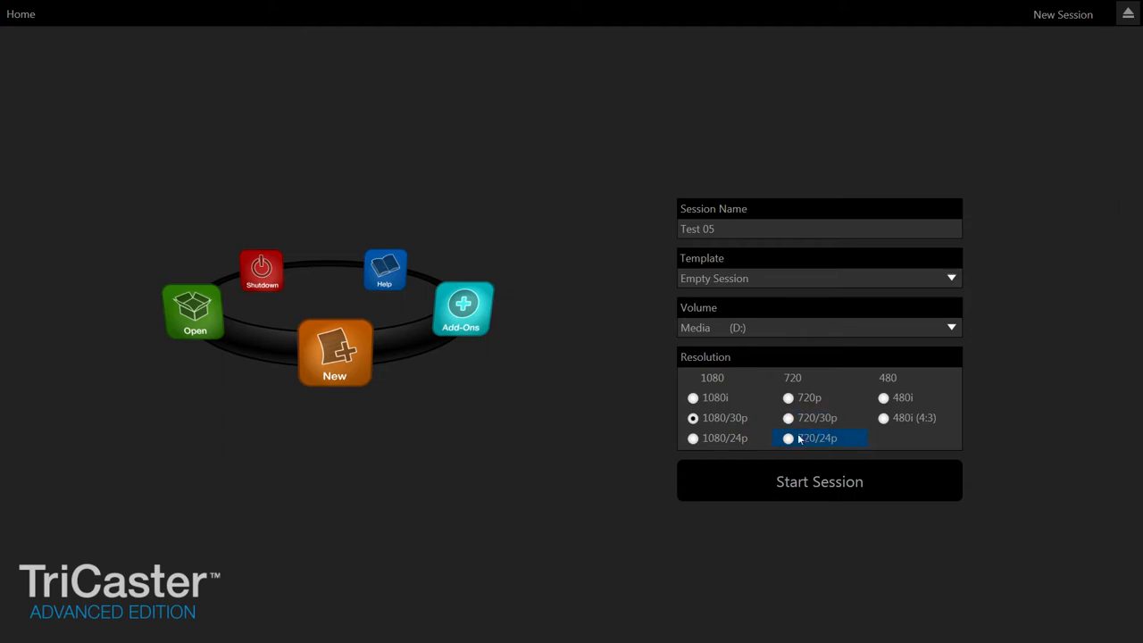
pyautogui.click(818, 482)
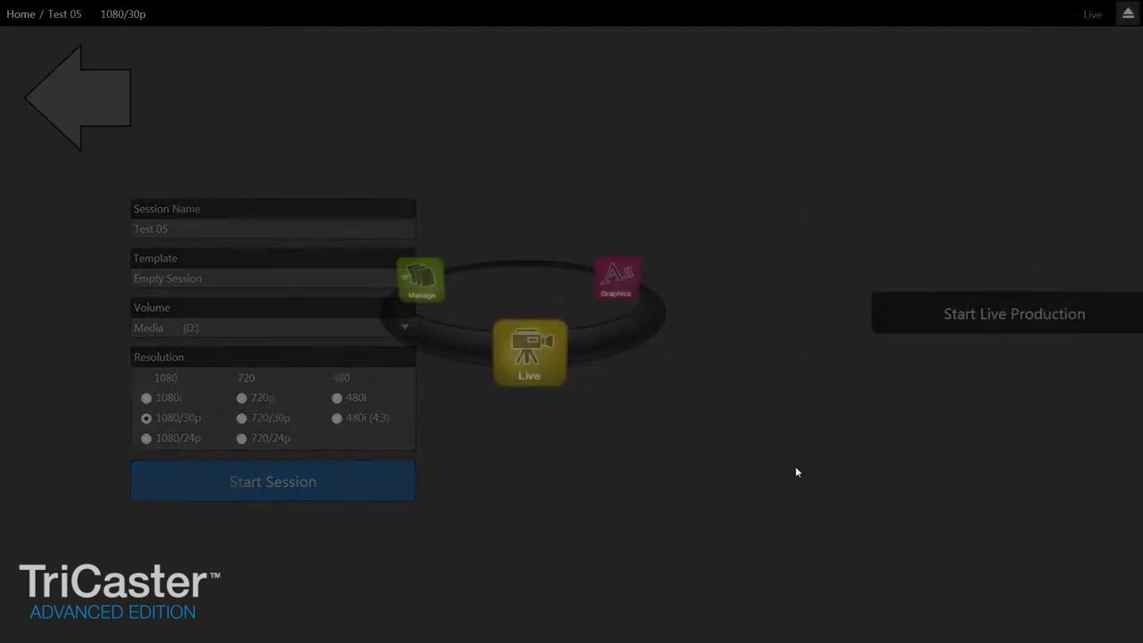
# Start live production for Test 05 and let the switcher interface load.
pyautogui.click(272, 481)
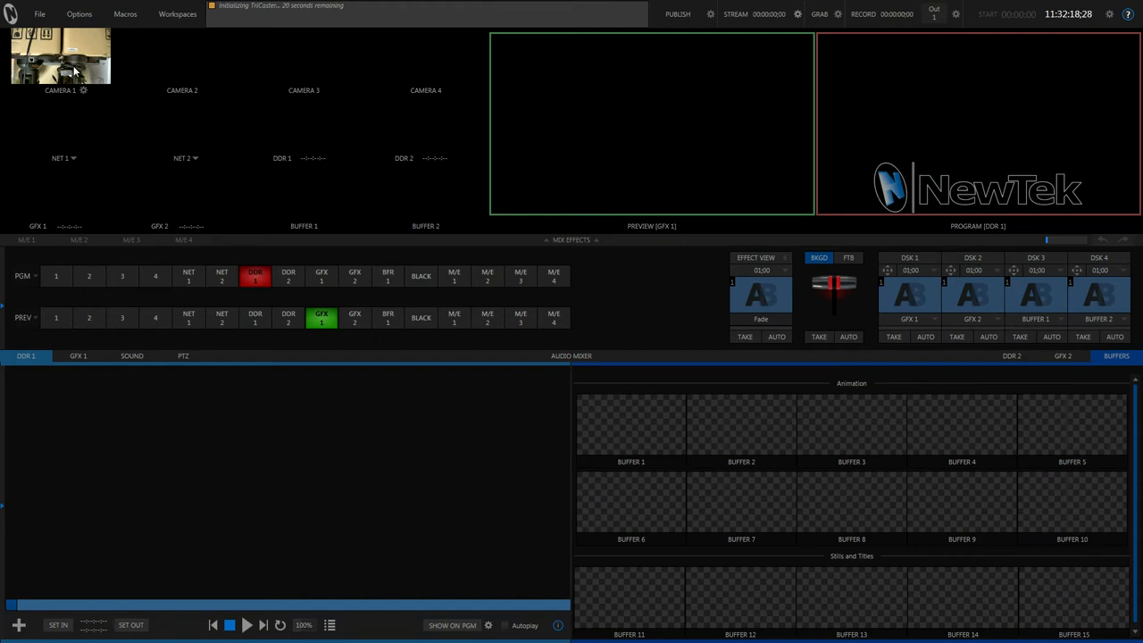
pyautogui.moveTo(88, 97)
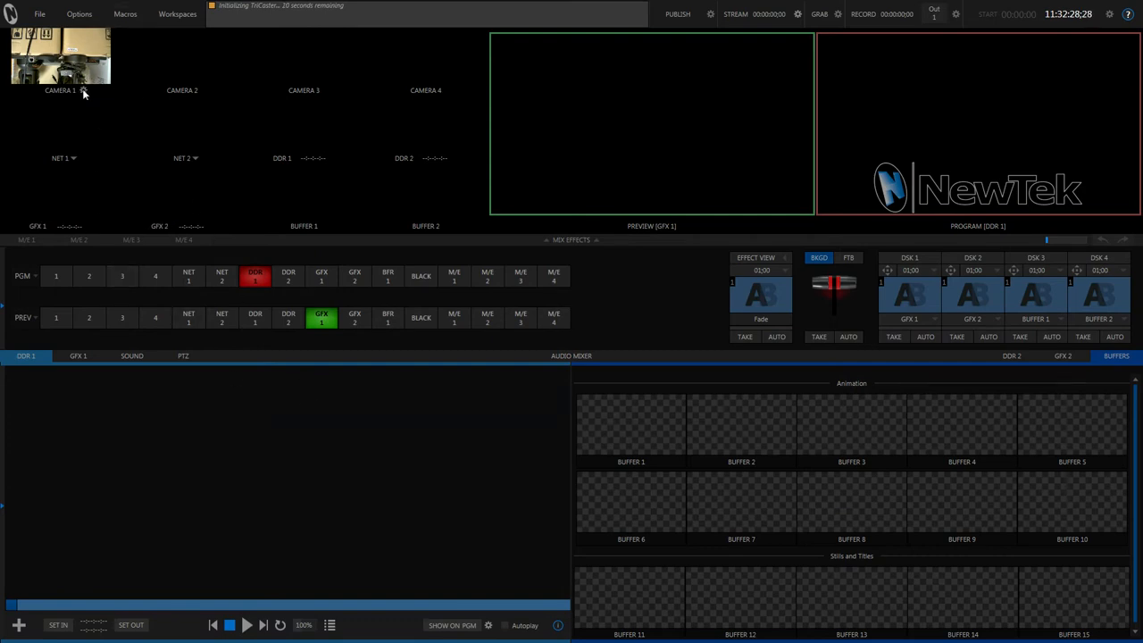
# Set Camera 1's input to a Sony RS232 PTZ camera on COM2 with PTZ control enabled, then close its settings.
pyautogui.click(61, 89)
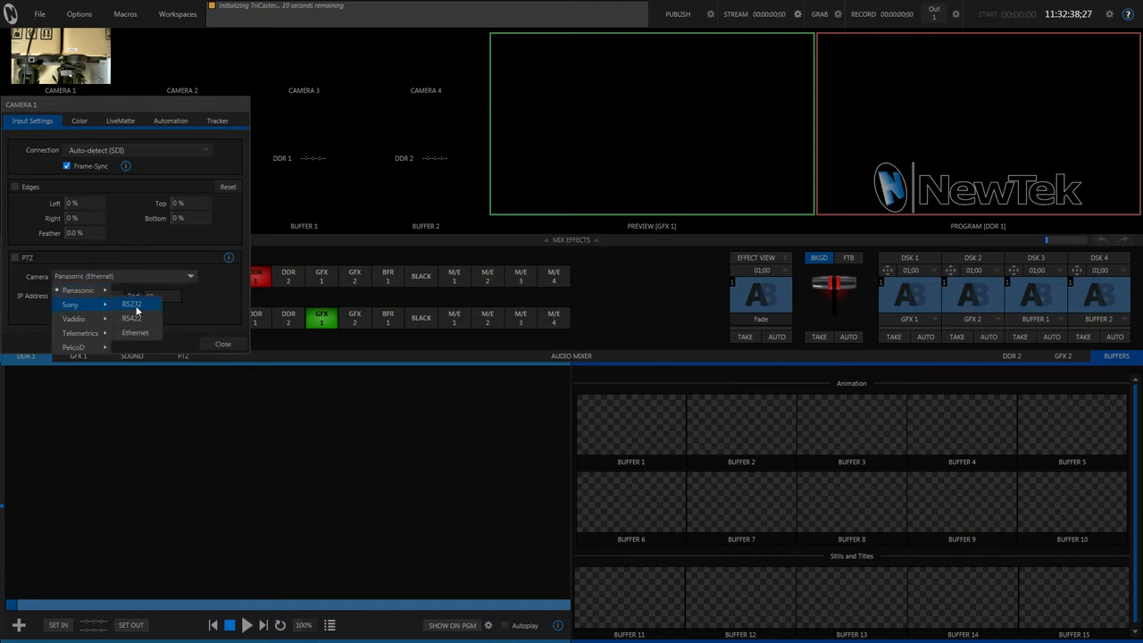
pyautogui.click(132, 303)
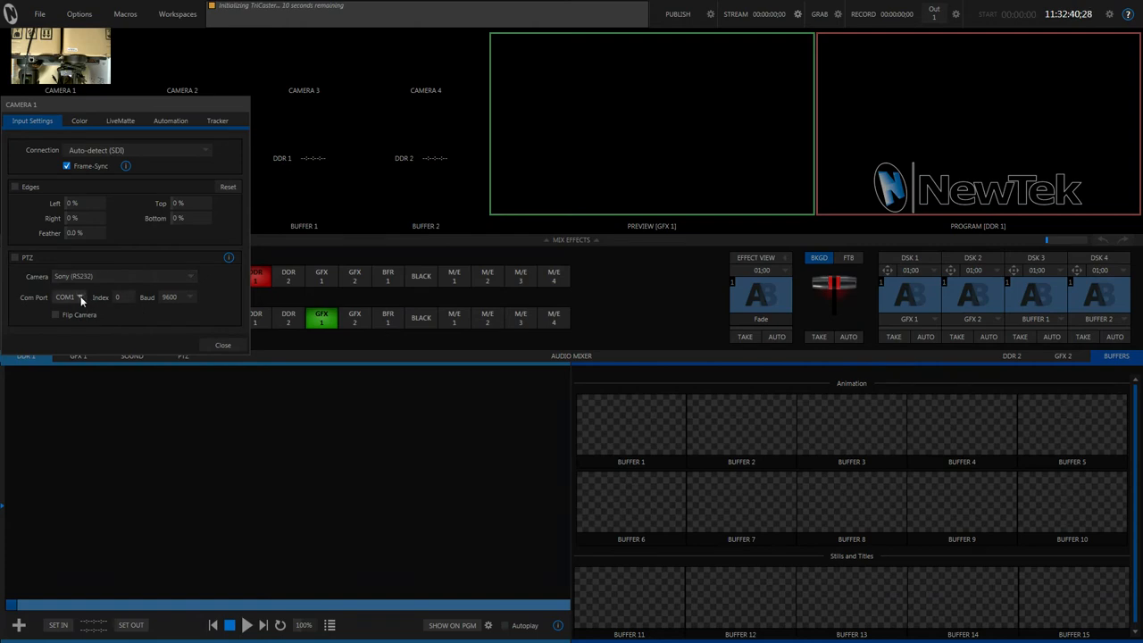
pyautogui.click(78, 297)
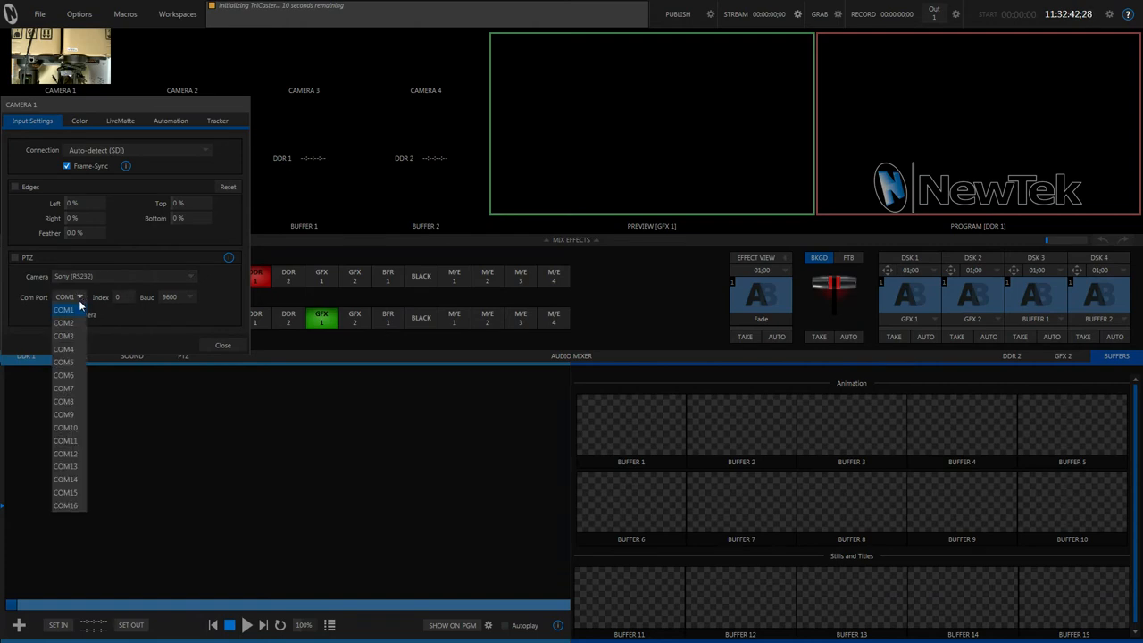
pyautogui.click(64, 321)
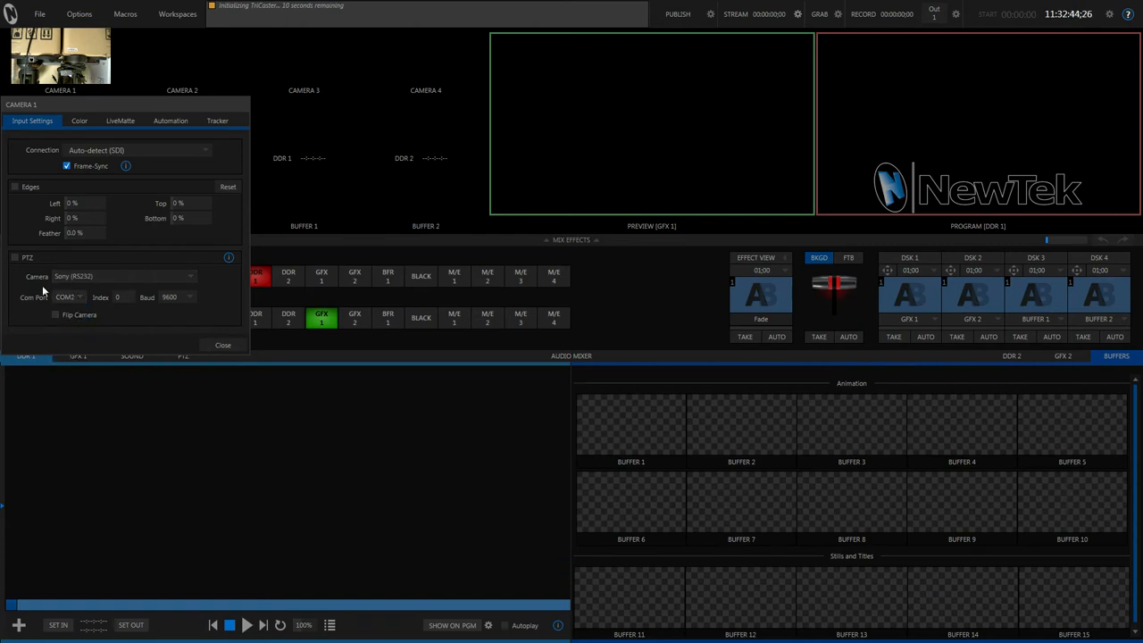
pyautogui.click(15, 257)
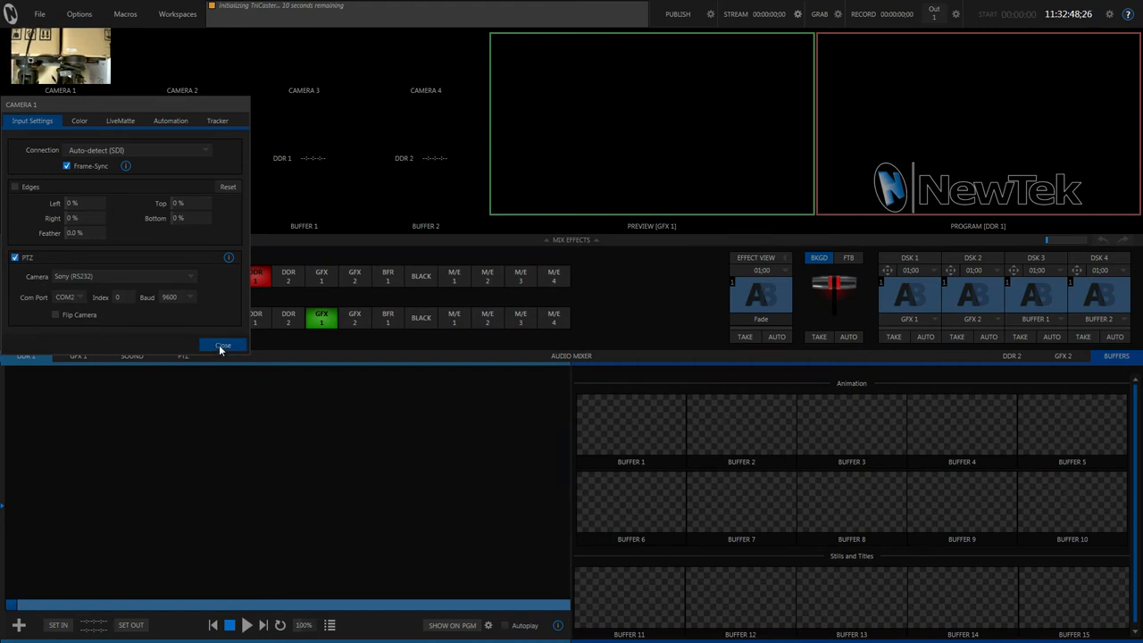
pyautogui.click(221, 346)
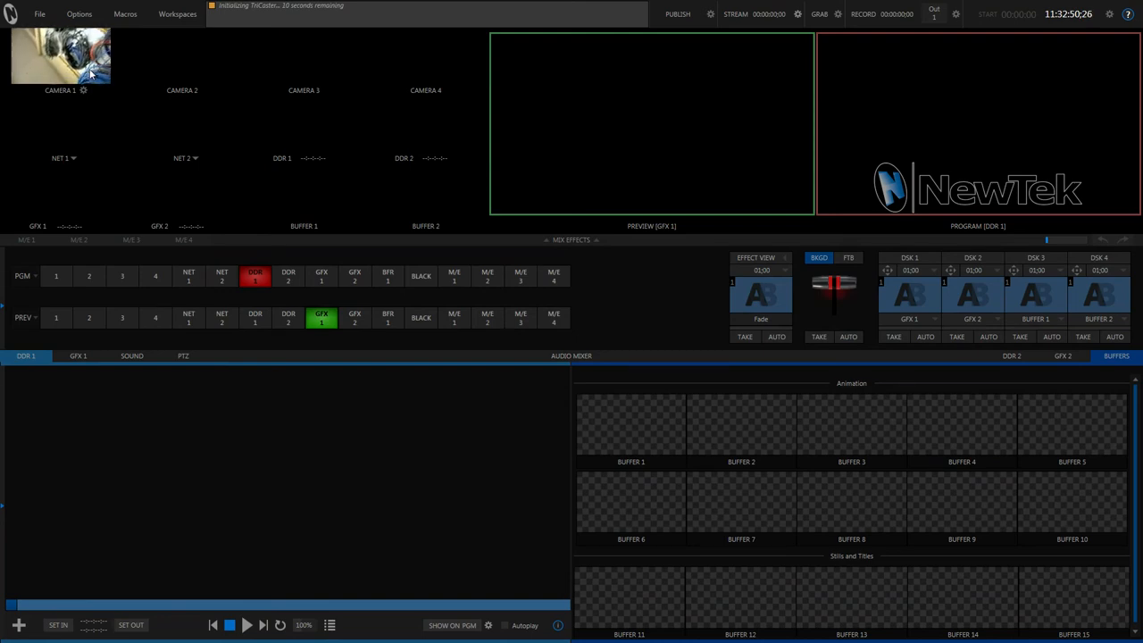
pyautogui.moveTo(110, 168)
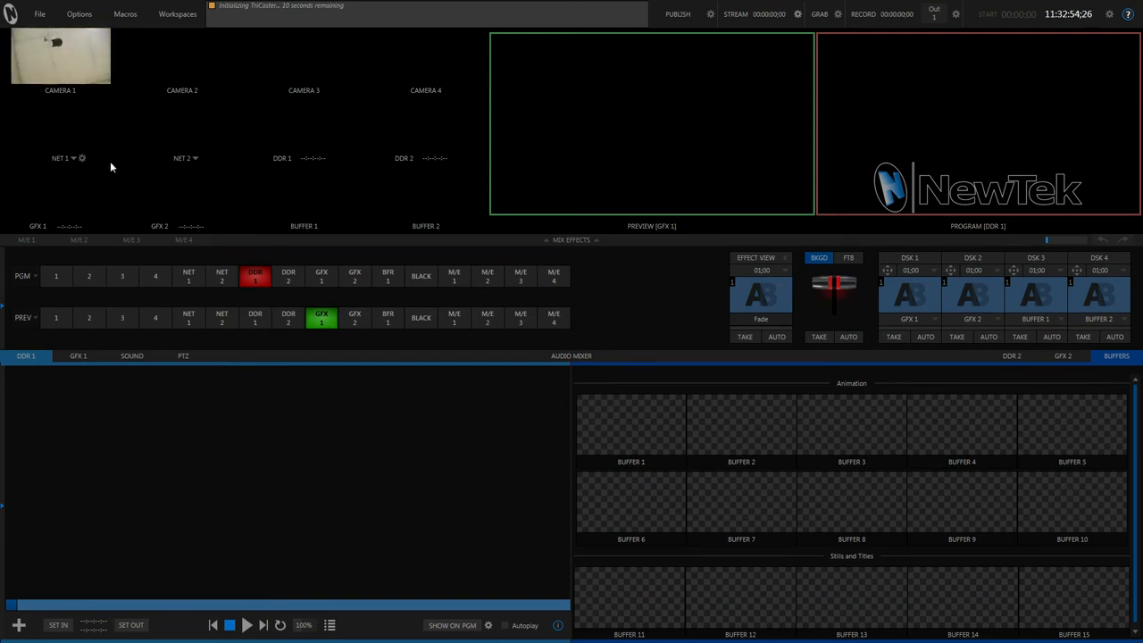
# Show Camera 1's PTZ presets, enable Flip Camera in its input settings and close them.
pyautogui.click(182, 356)
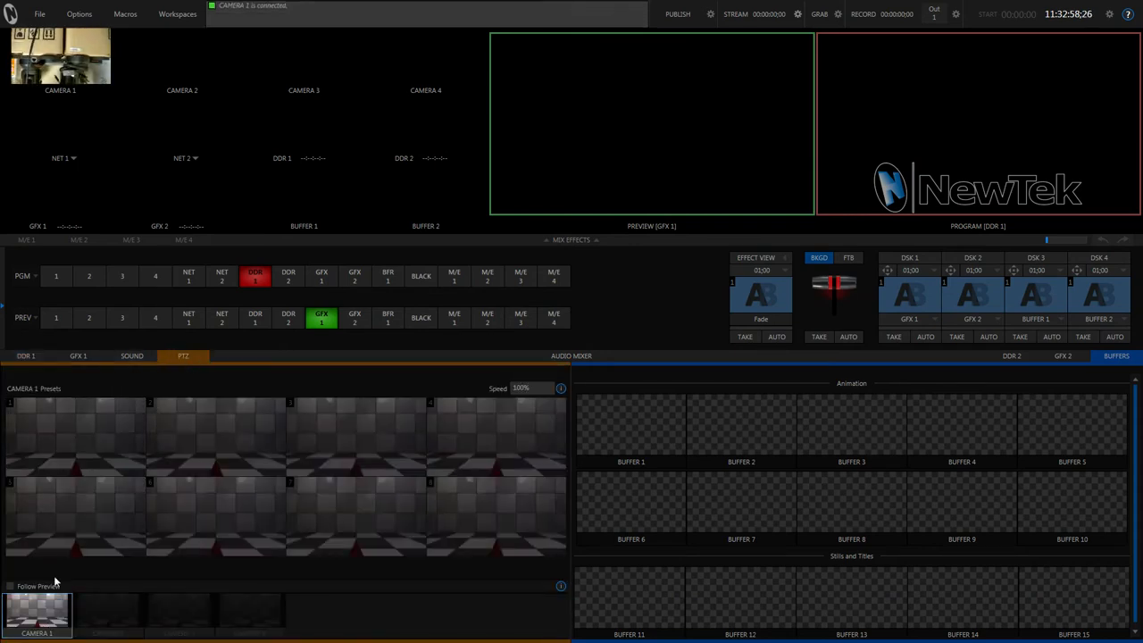
pyautogui.click(75, 437)
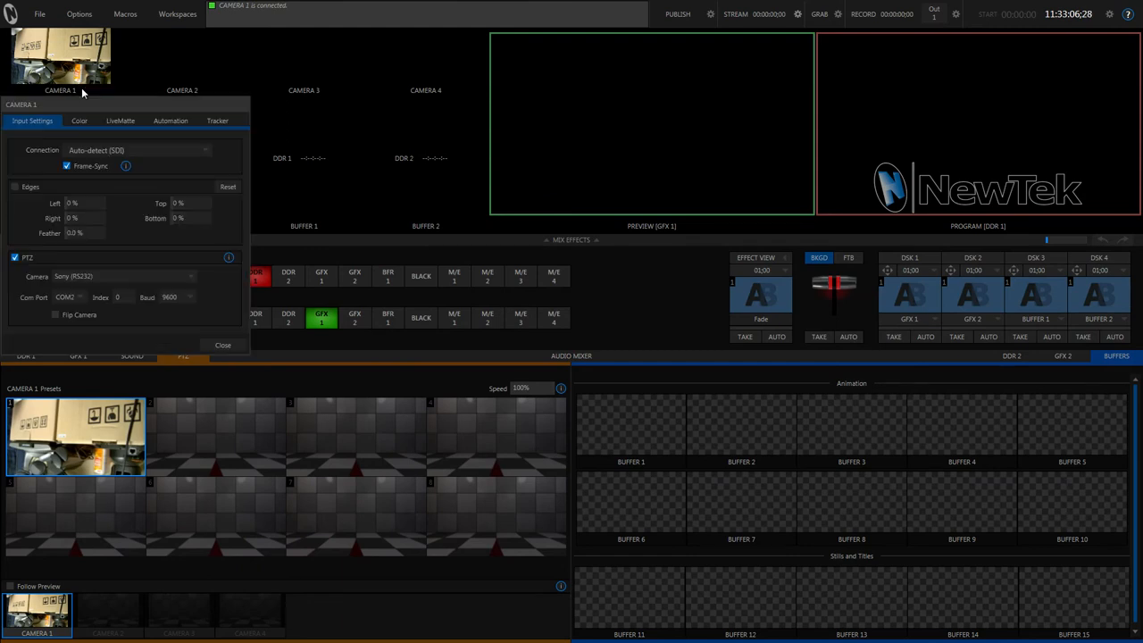
pyautogui.click(54, 315)
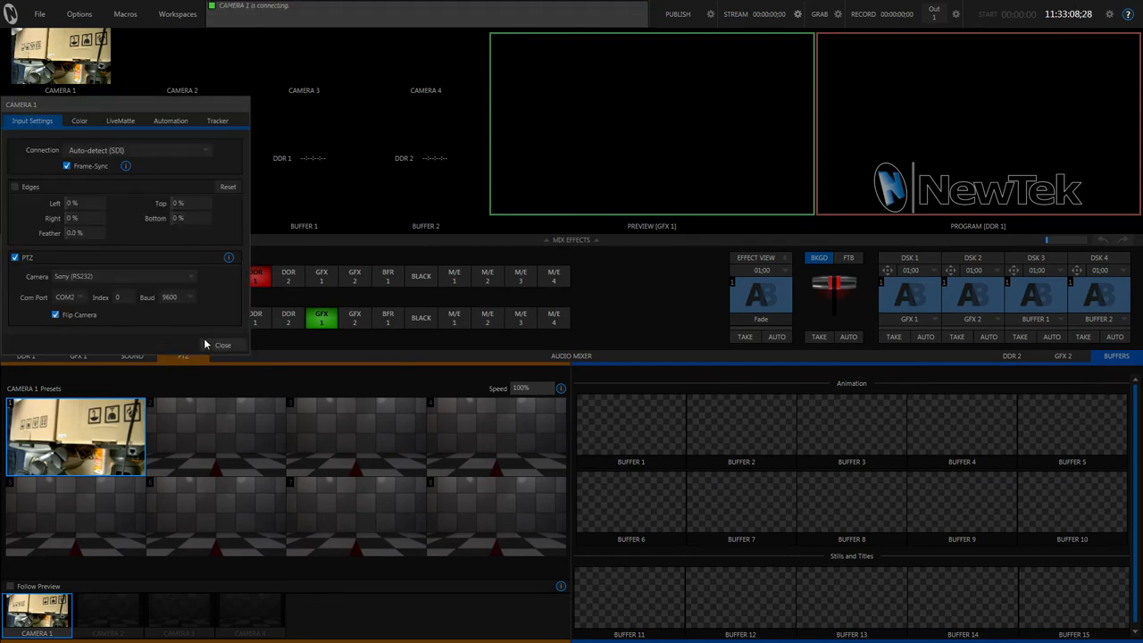
pyautogui.click(222, 345)
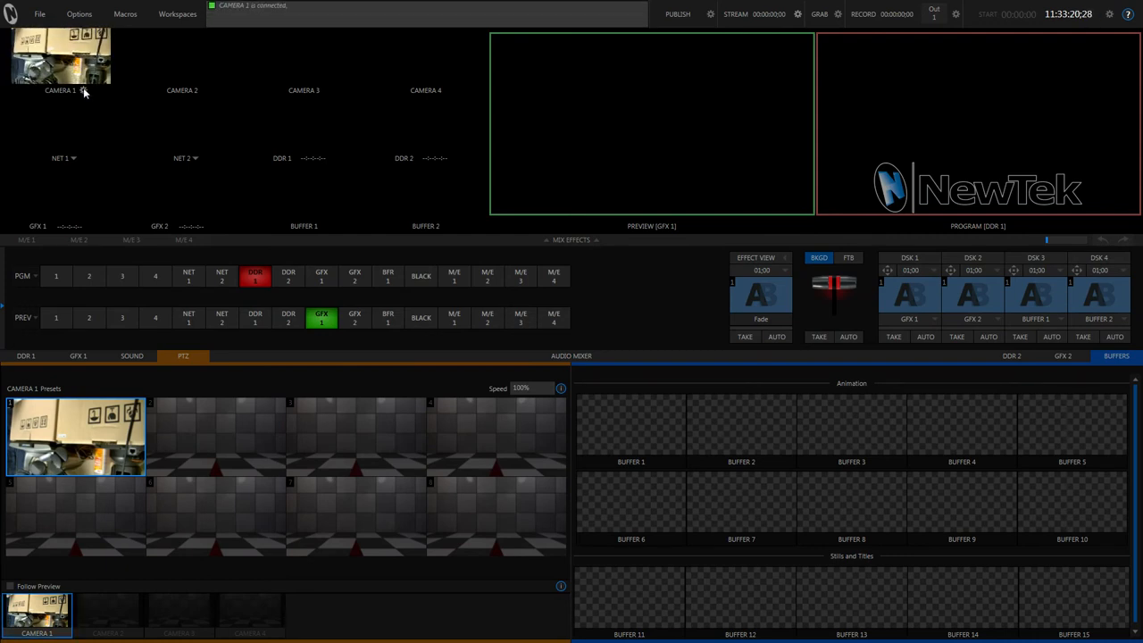
# Adjust Camera 1's Flip Camera setting, update the snapshot for preset 2 with the current room view and close.
pyautogui.click(82, 89)
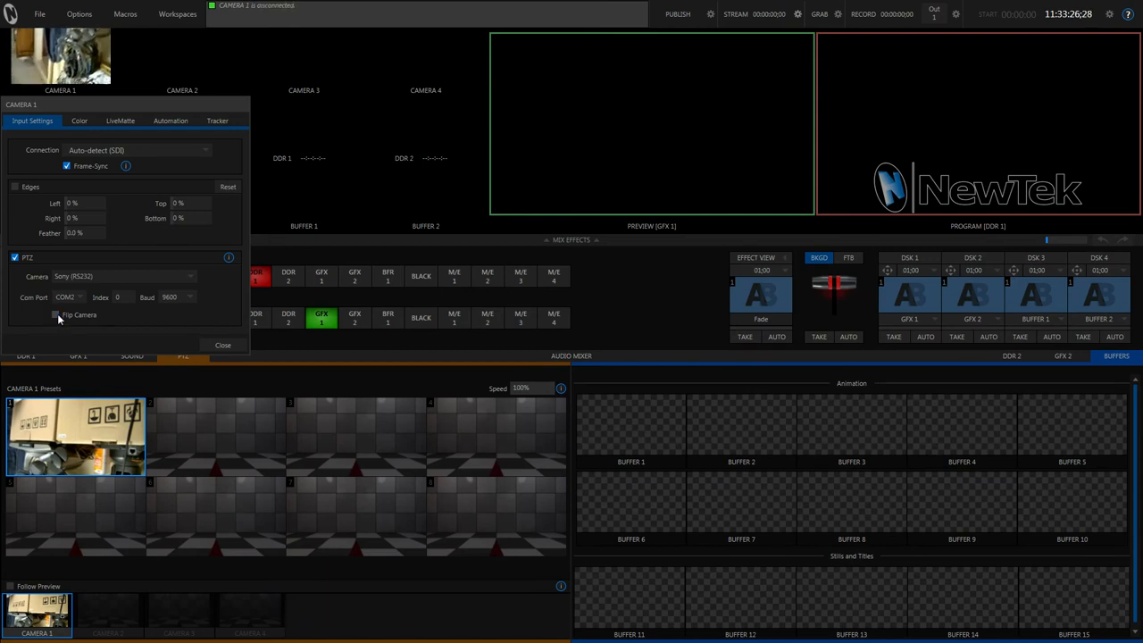
pyautogui.click(222, 344)
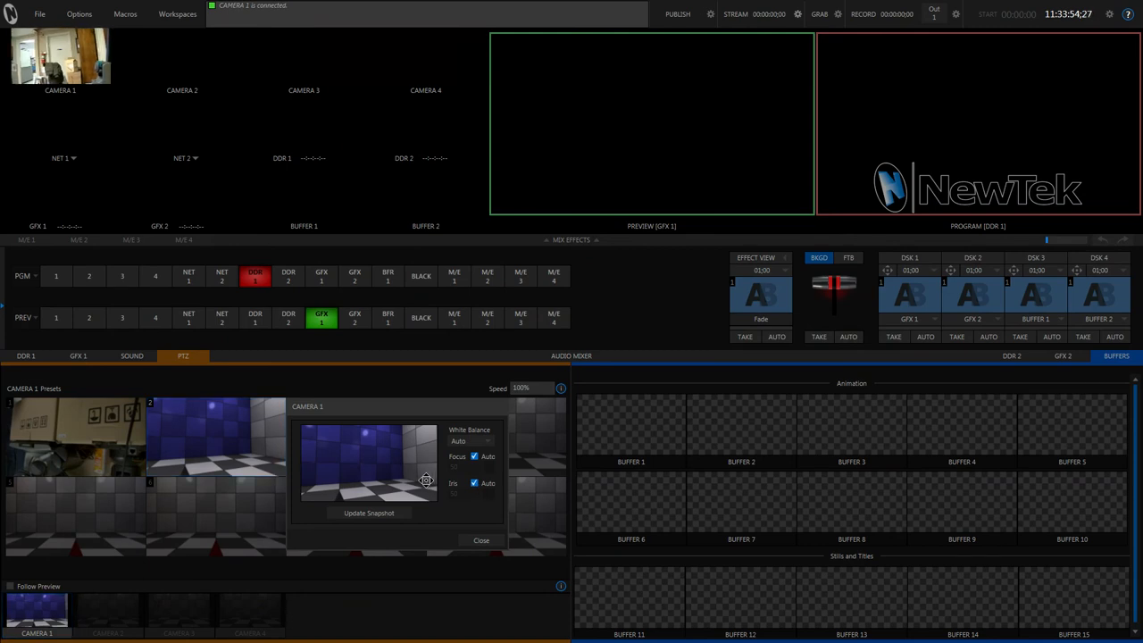
pyautogui.click(214, 436)
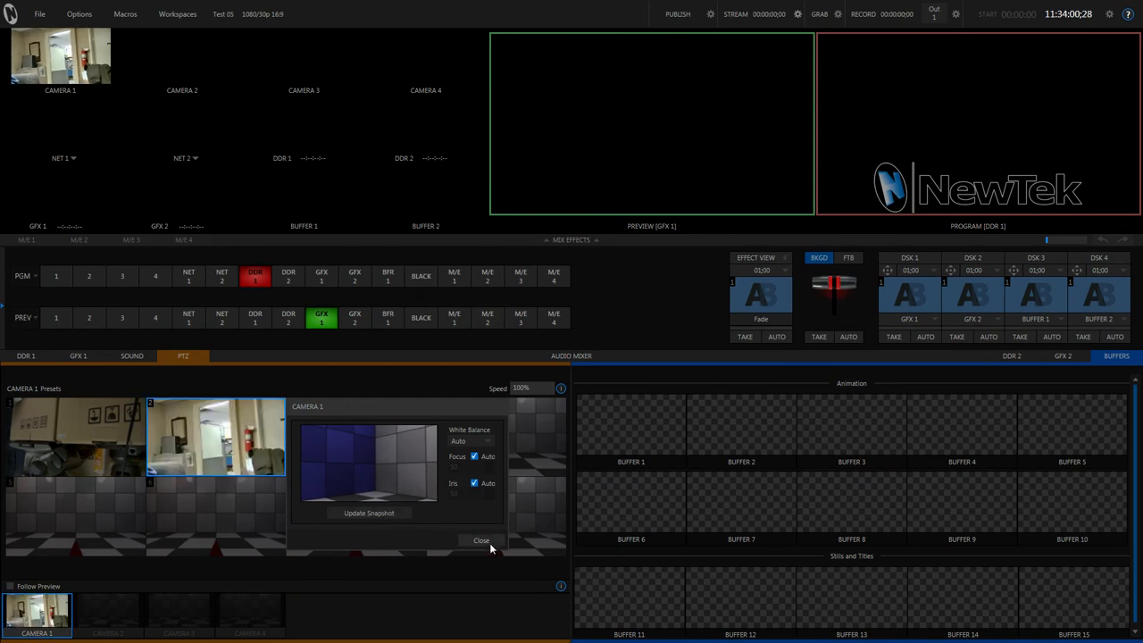
pyautogui.click(483, 539)
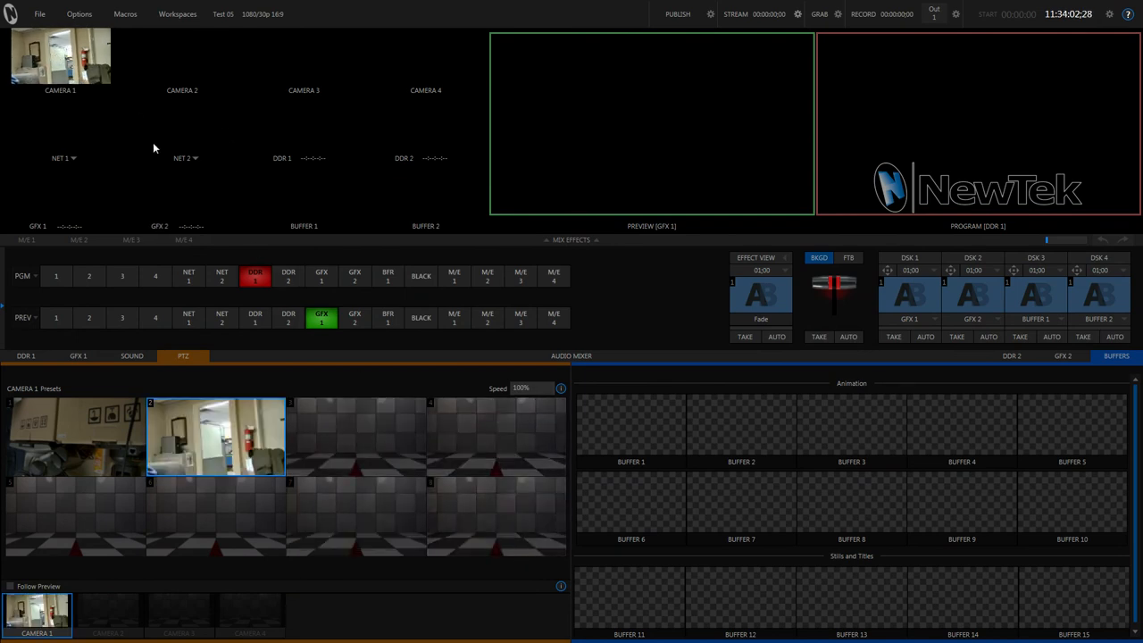
# Select Camera 1 on the switcher so its room view goes to preview and program.
pyautogui.click(56, 275)
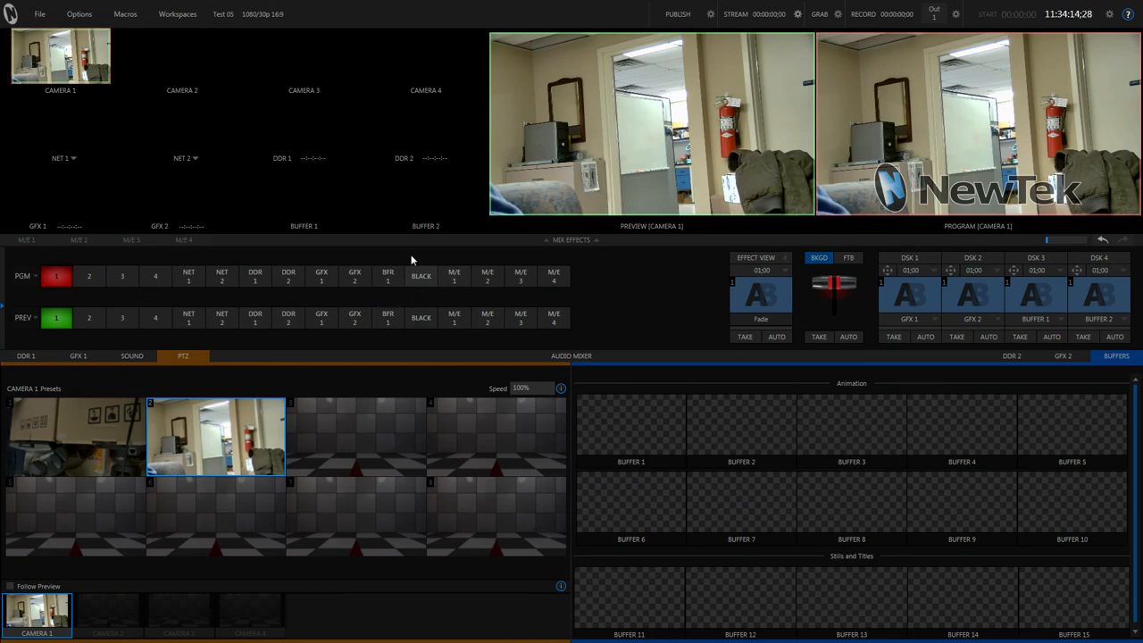
pyautogui.moveTo(104, 114)
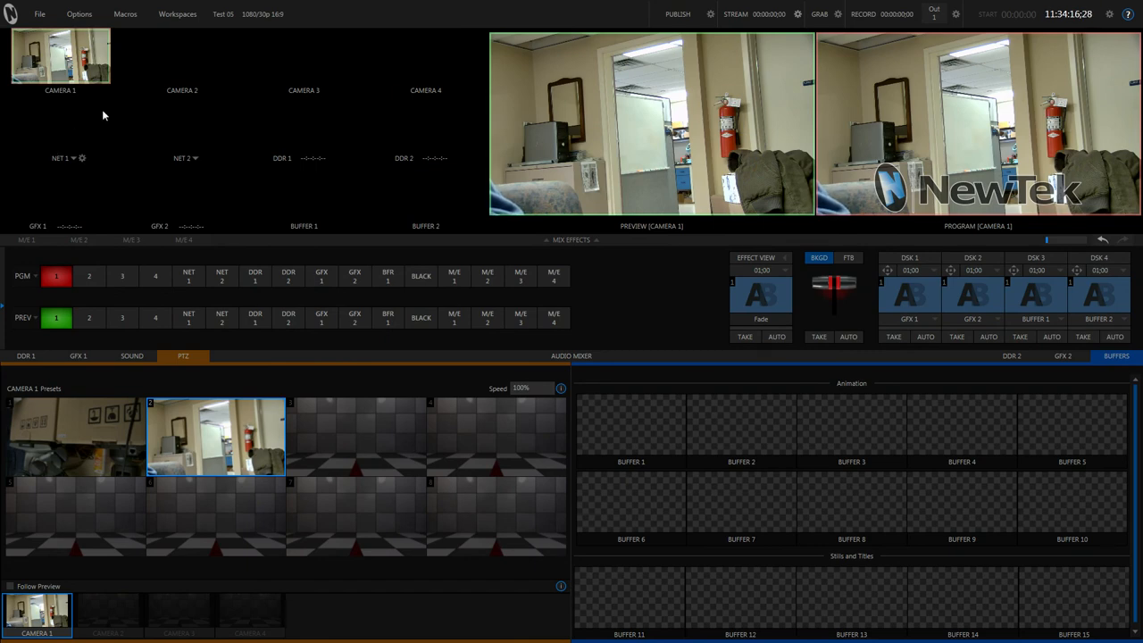